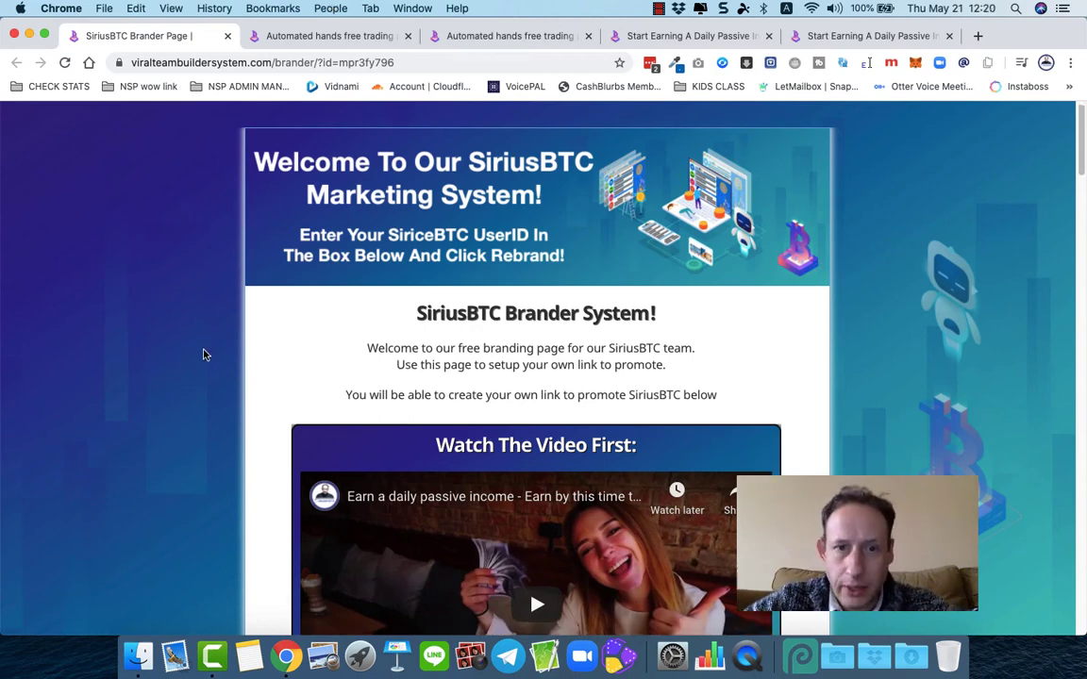
Scroll through the third promo landing page (p3) to view its content
scroll("down", 3)
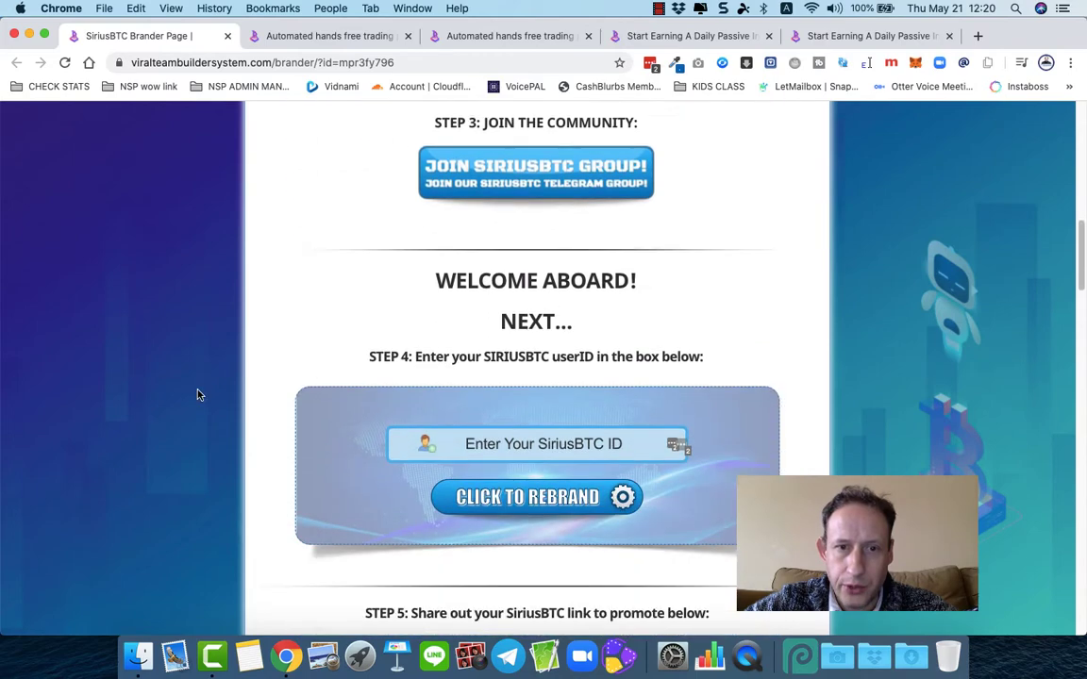
scroll("down", 3)
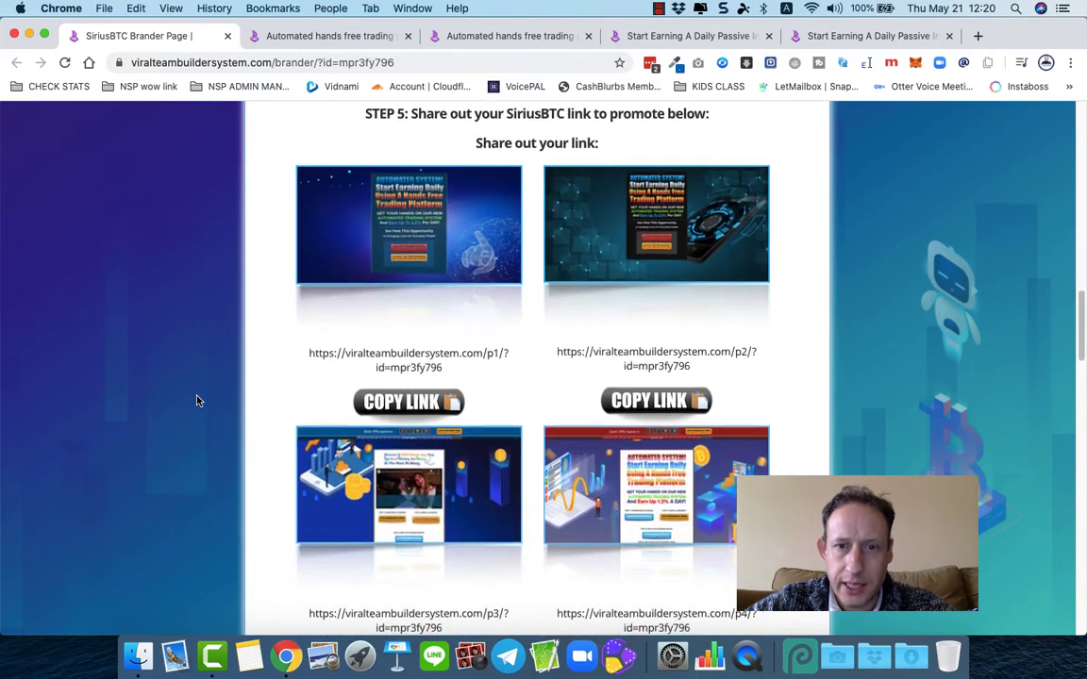
scroll("up", 3)
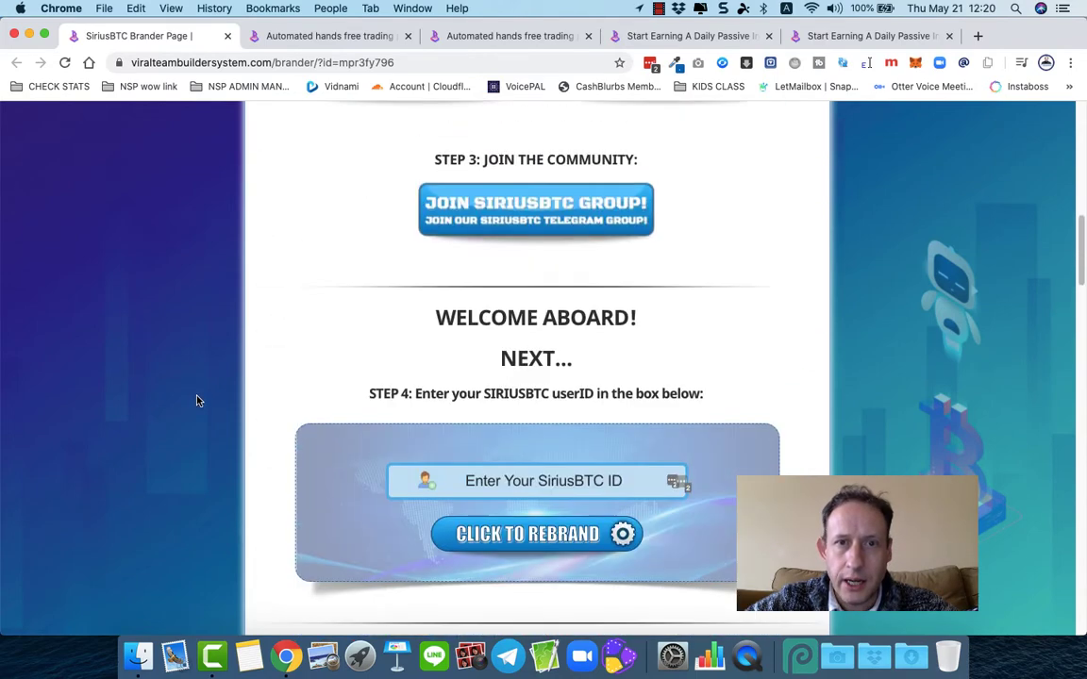
scroll("down", 3)
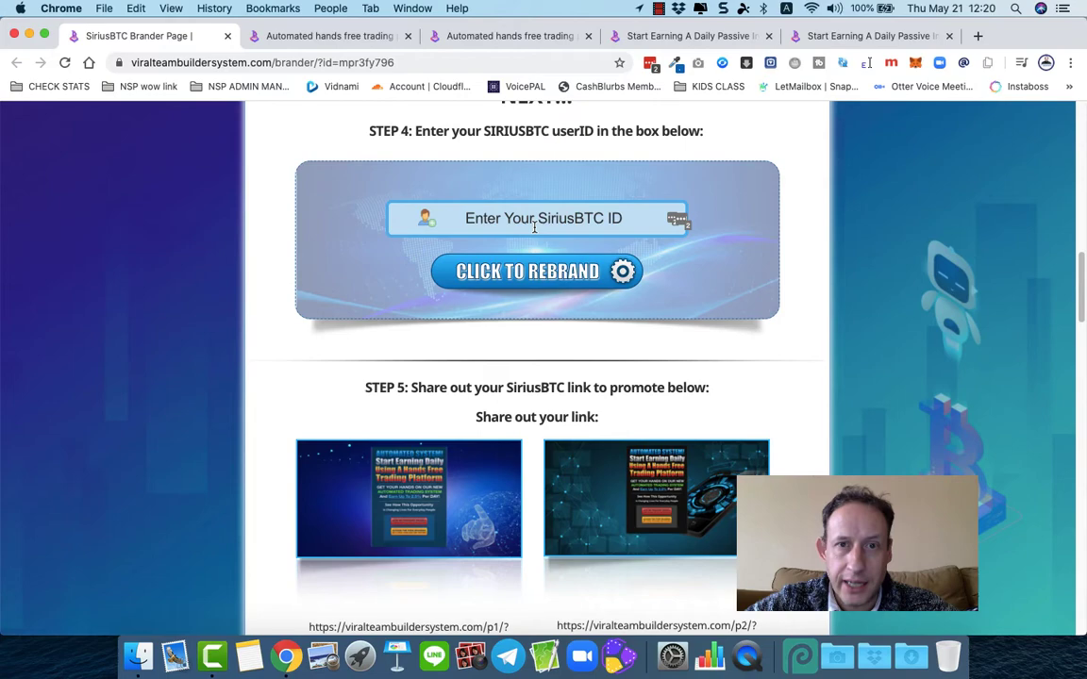
scroll("down", 3)
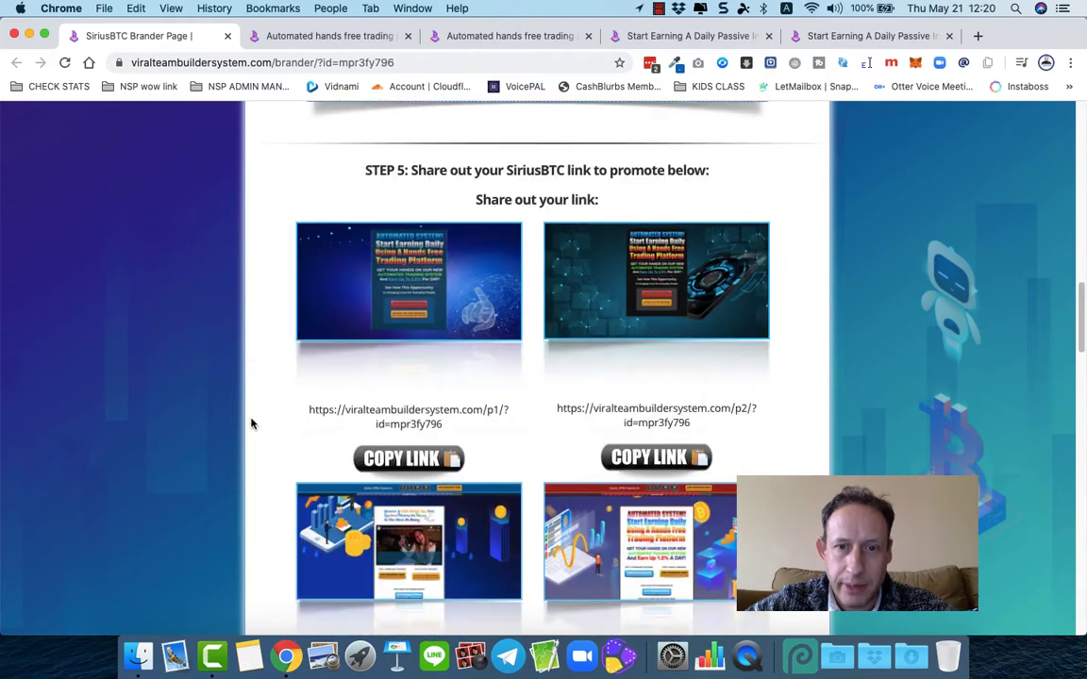
scroll("down", 3)
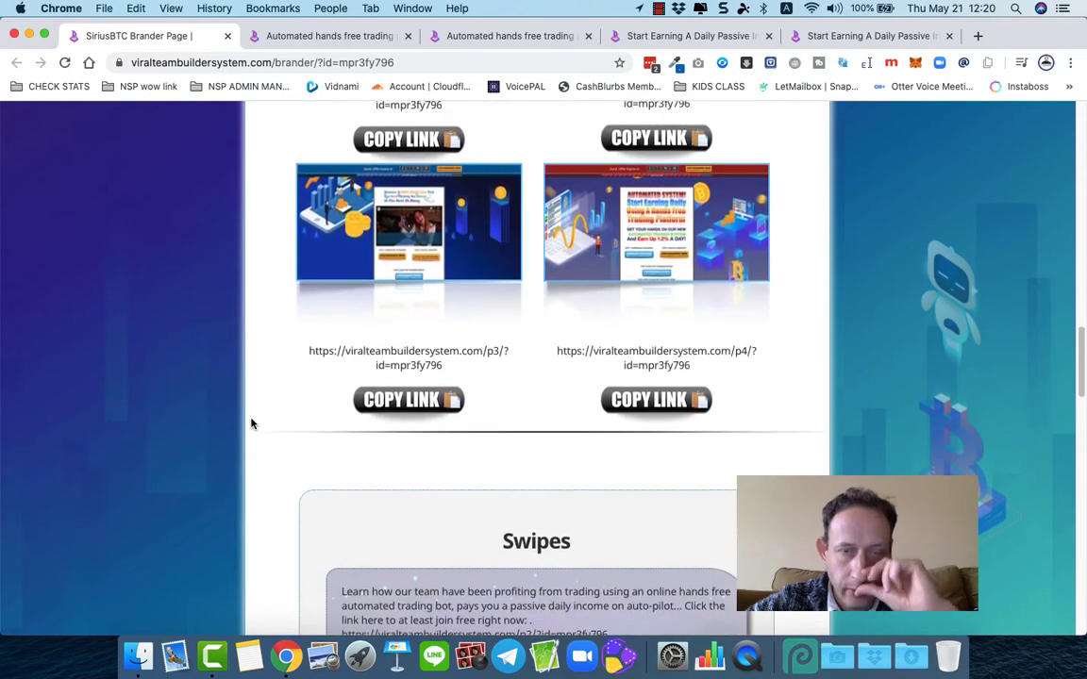
scroll("down", 3)
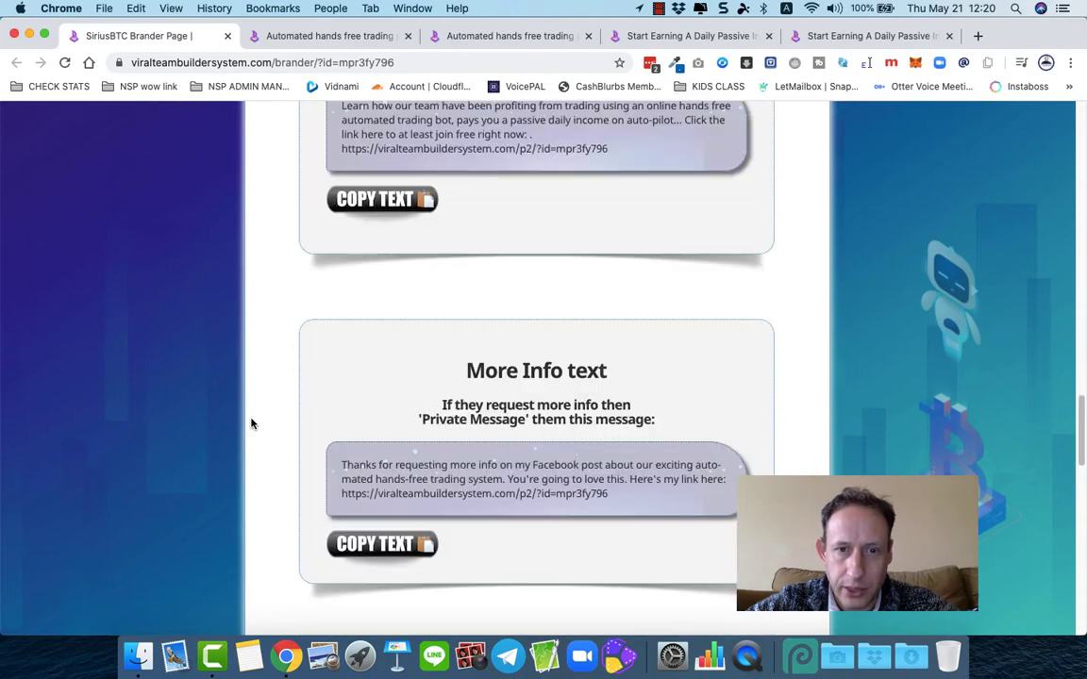
scroll("down", 3)
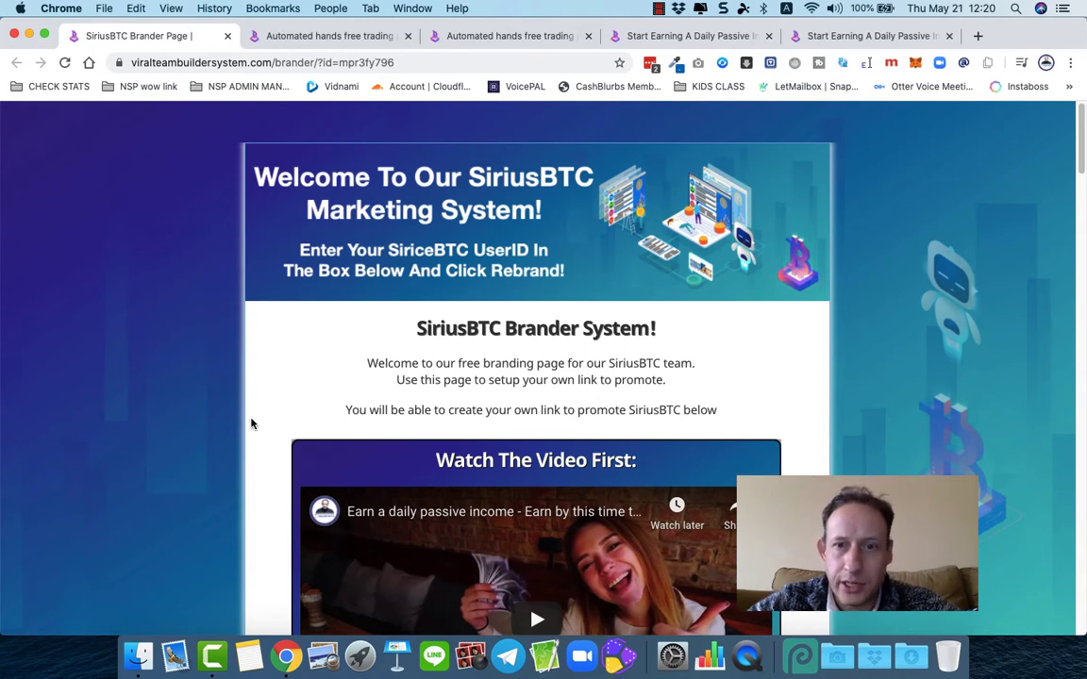
scroll("down", 3)
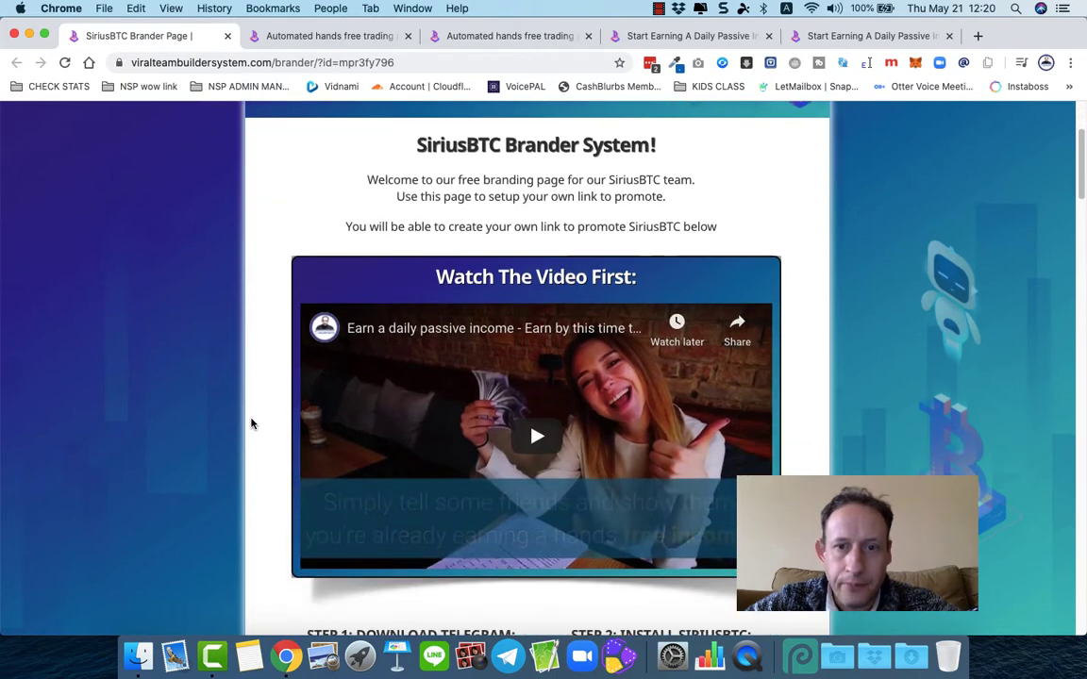
scroll("down", 3)
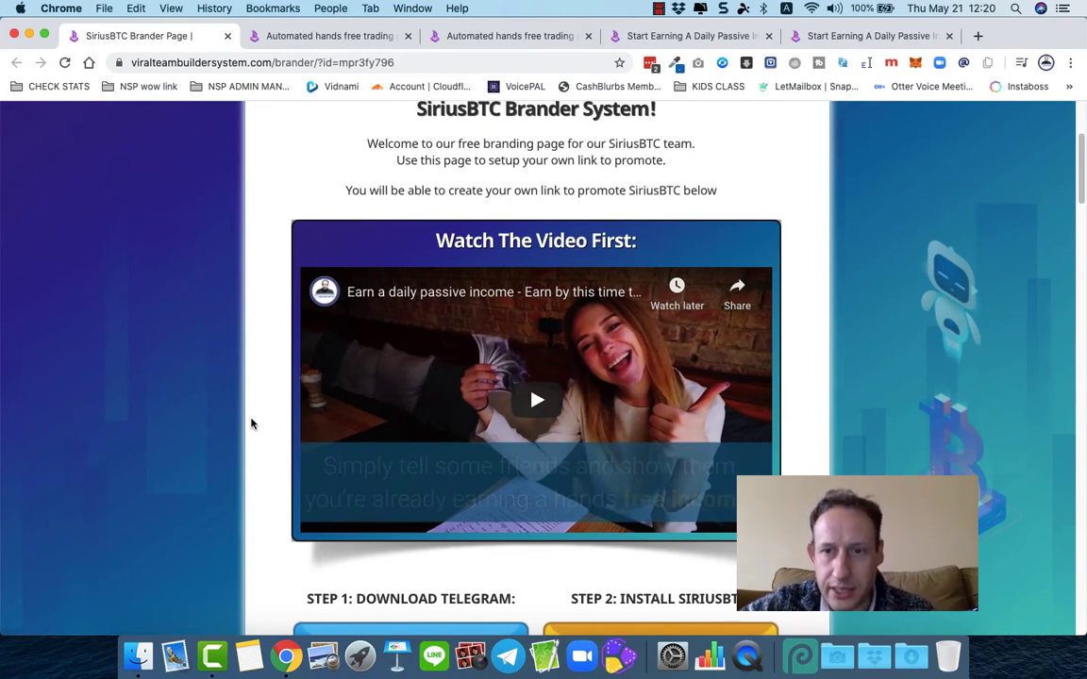
scroll("down", 3)
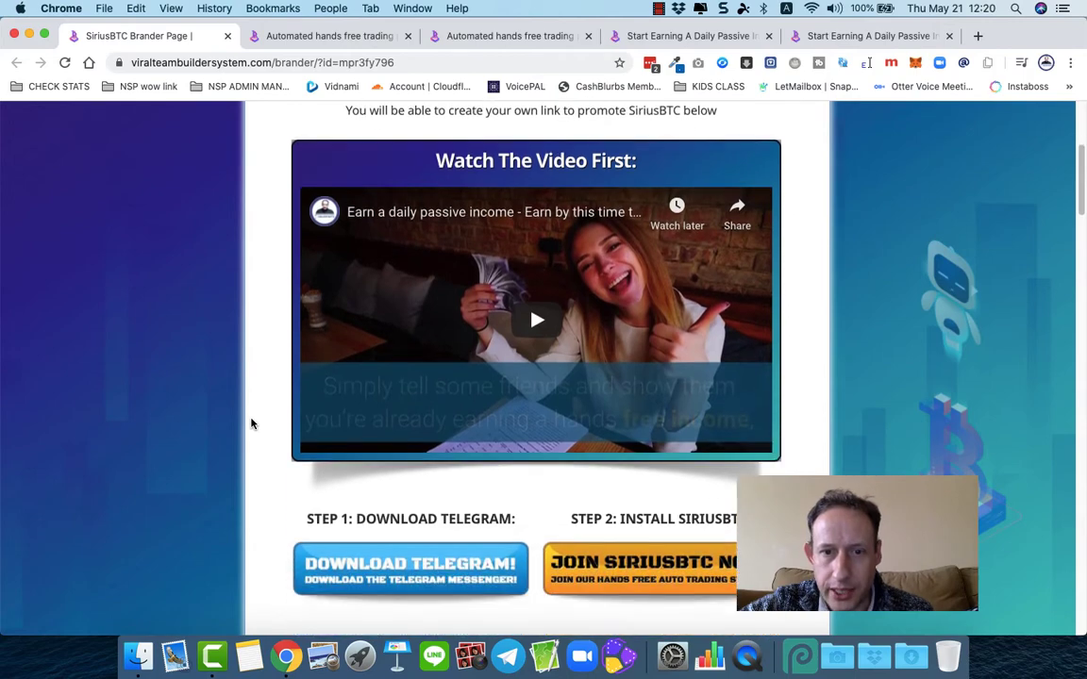
scroll("down", 3)
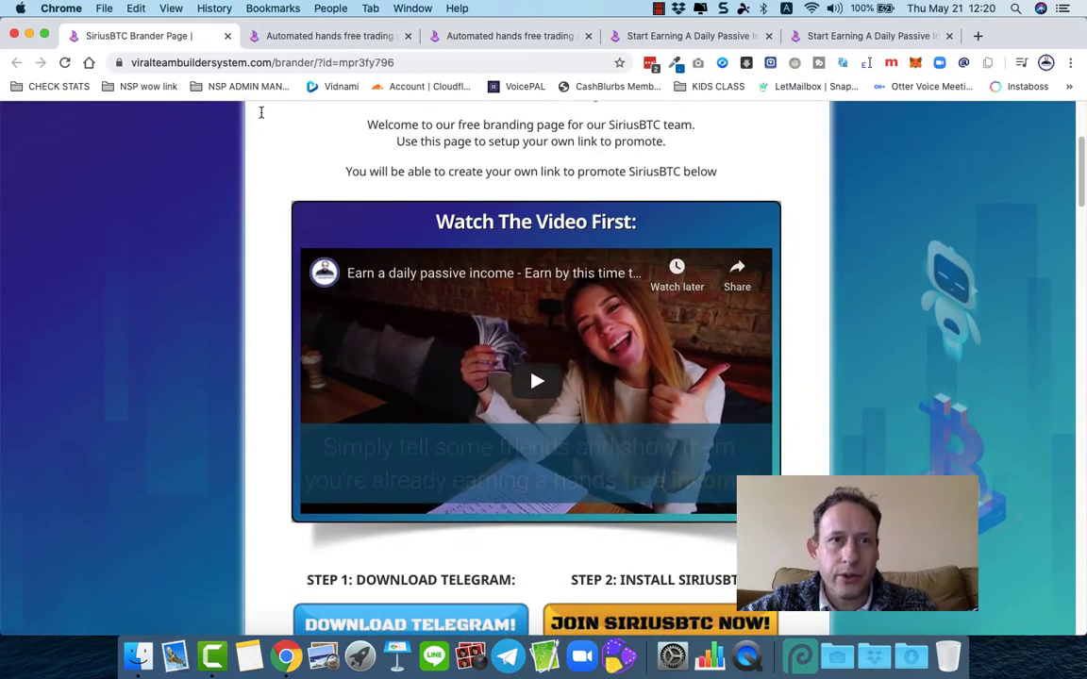
Switch to the p4 promo landing page tab and browse its countdown timer banner
left_click(327, 36)
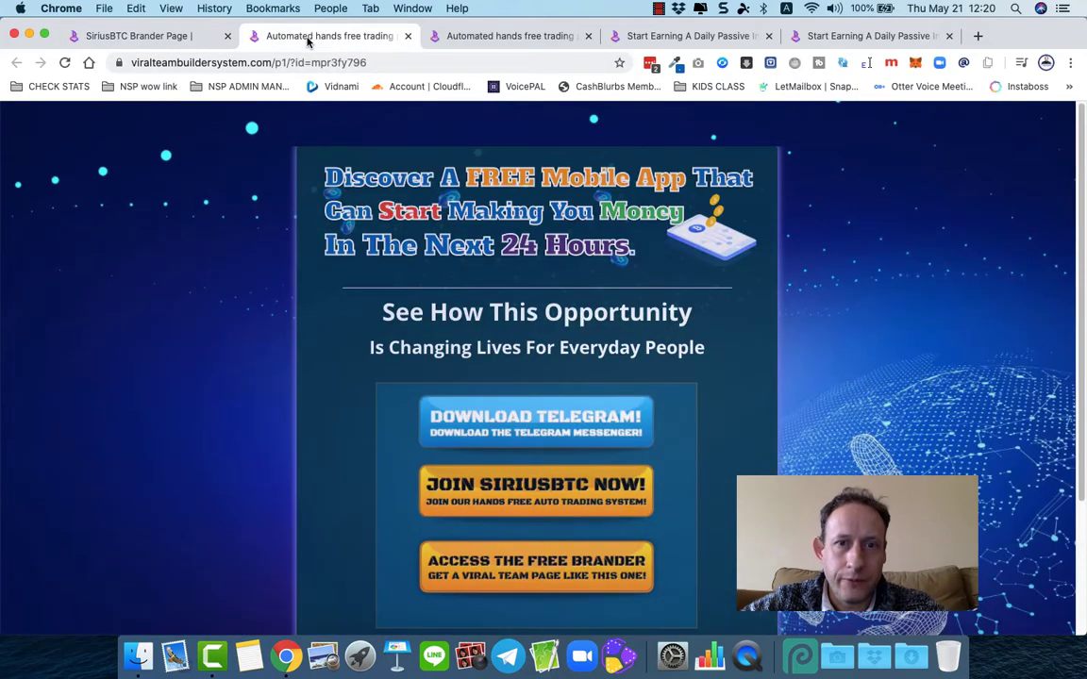
scroll("down", 3)
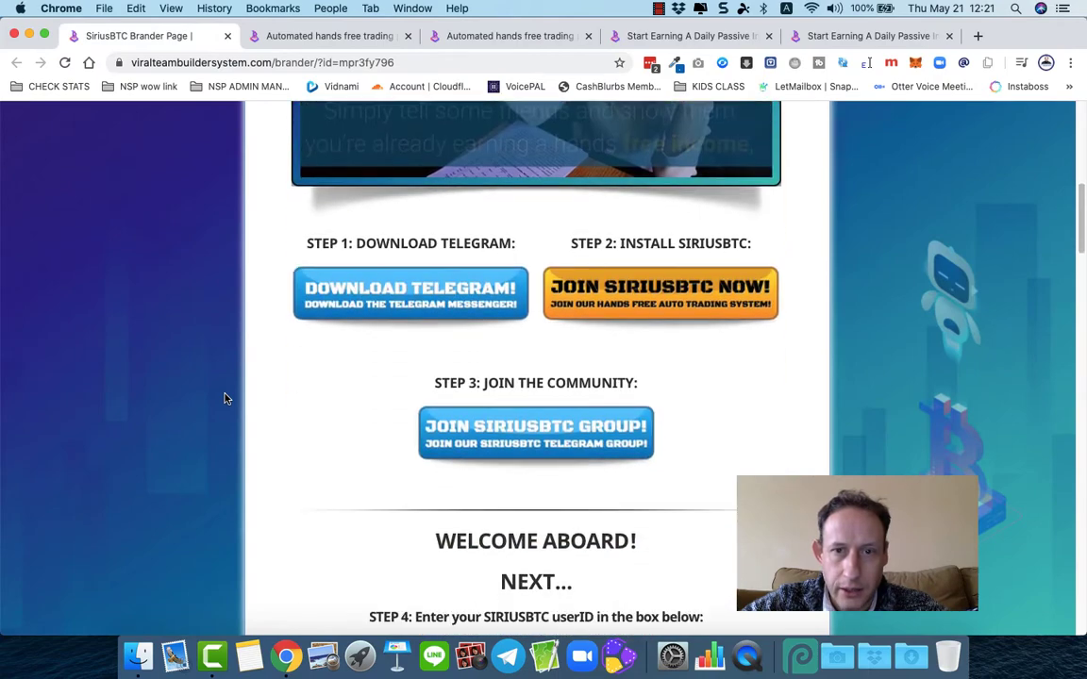
scroll("down", 3)
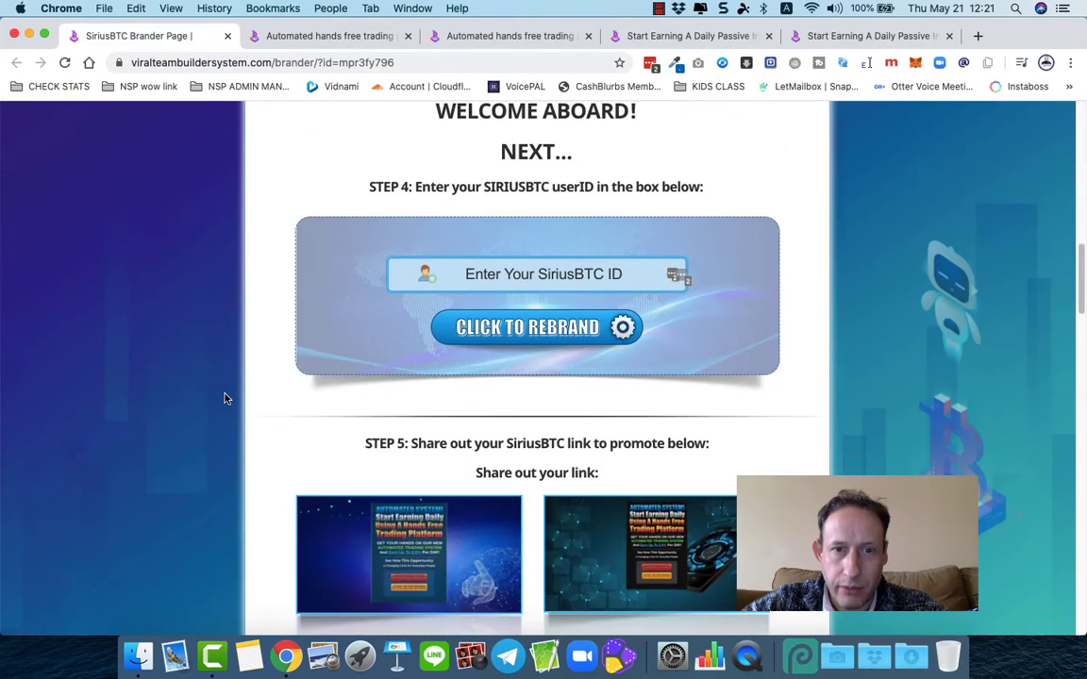
scroll("down", 3)
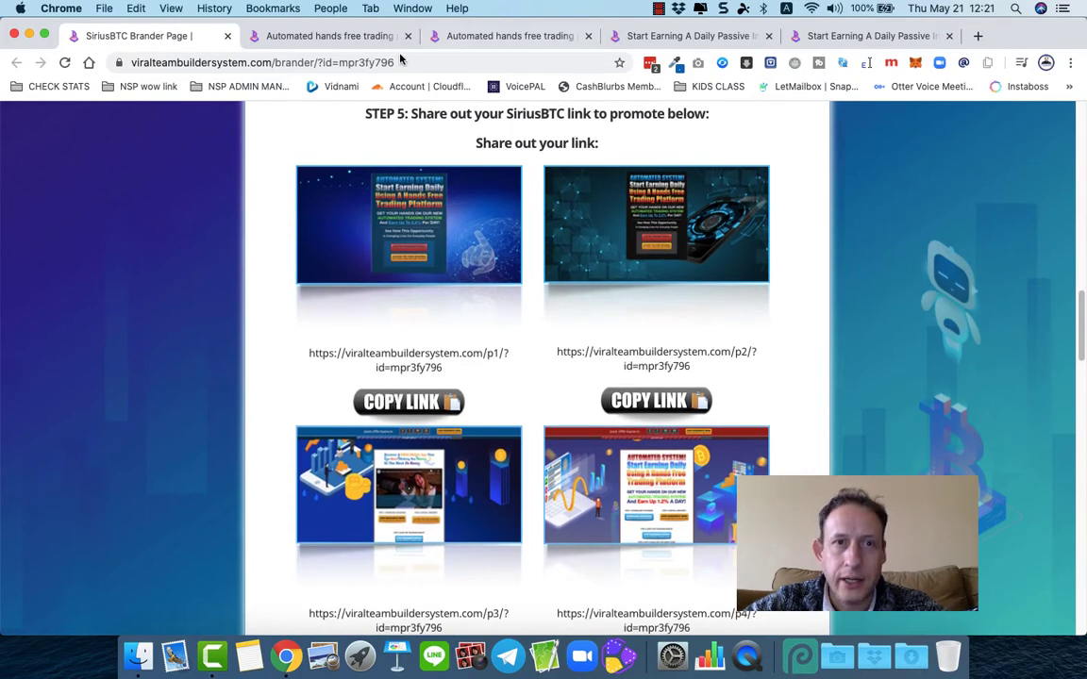
mouse_move(357, 300)
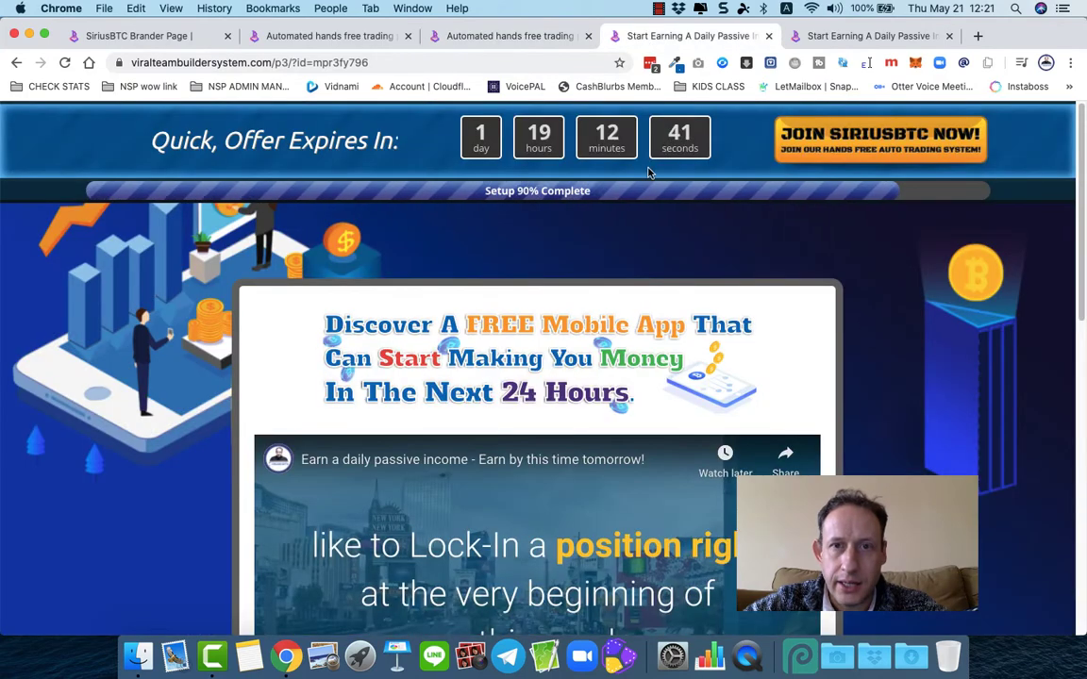
scroll("down", 3)
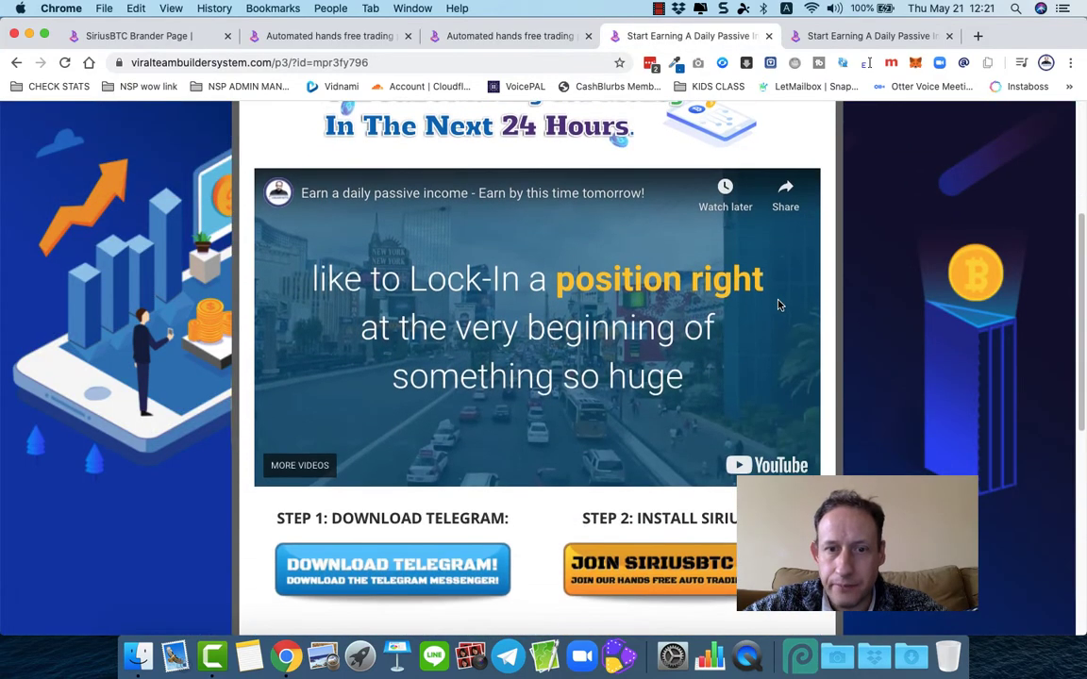
scroll("up", 3)
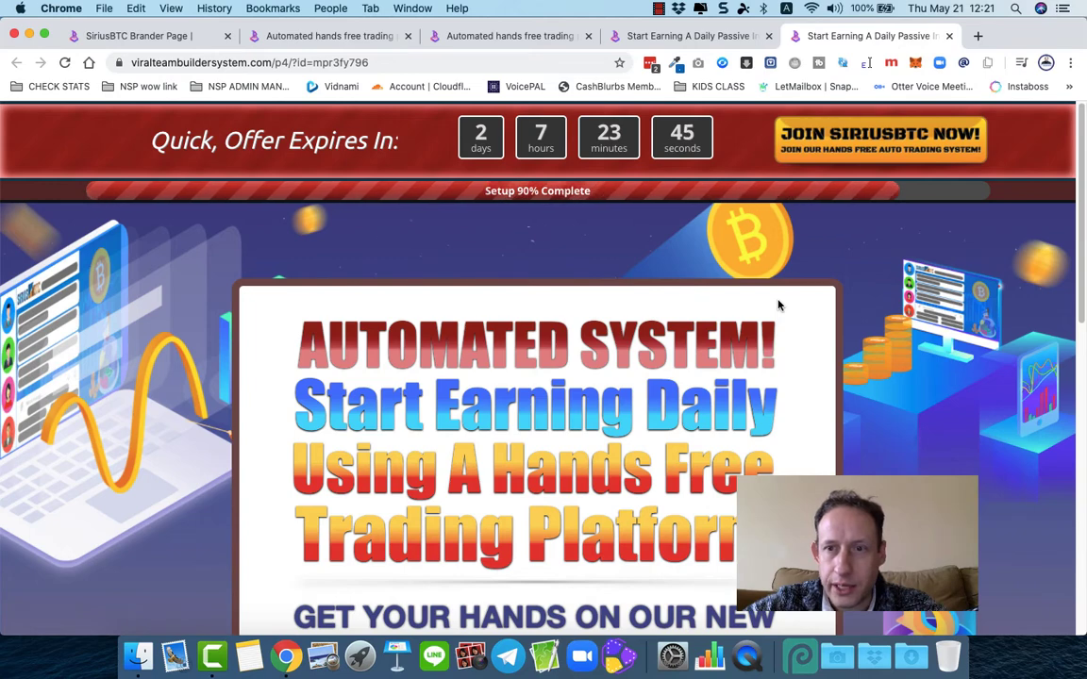
scroll("down", 3)
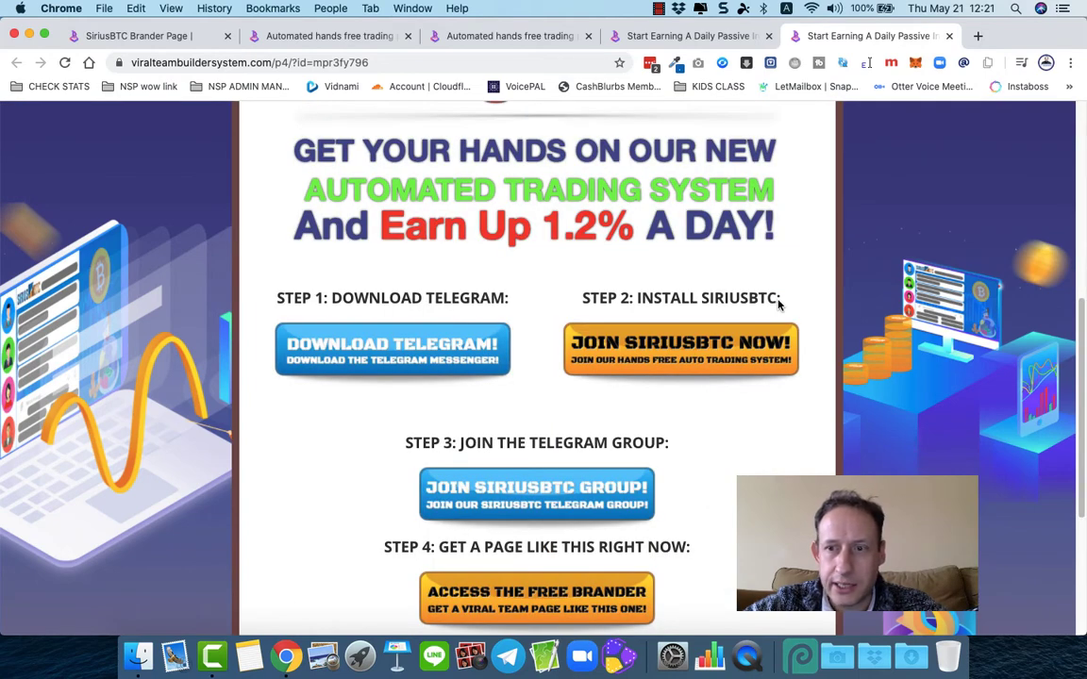
scroll("down", 3)
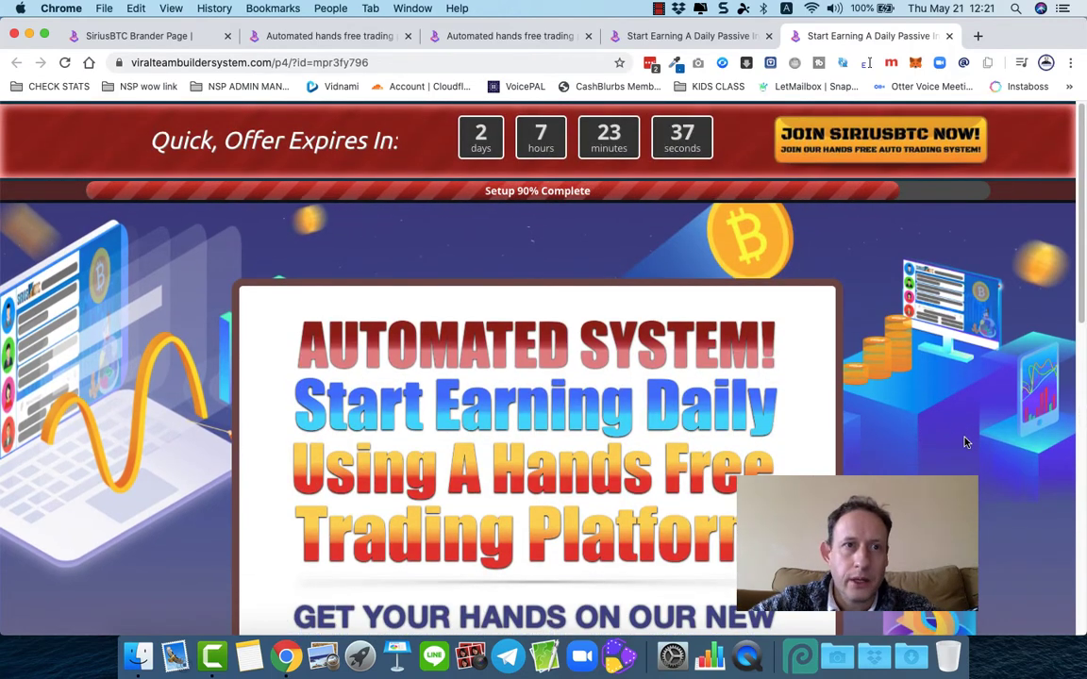
Return to the SiriusBTC Brander Page tab and scroll to Step 5's four share-link thumbnails
left_click(137, 36)
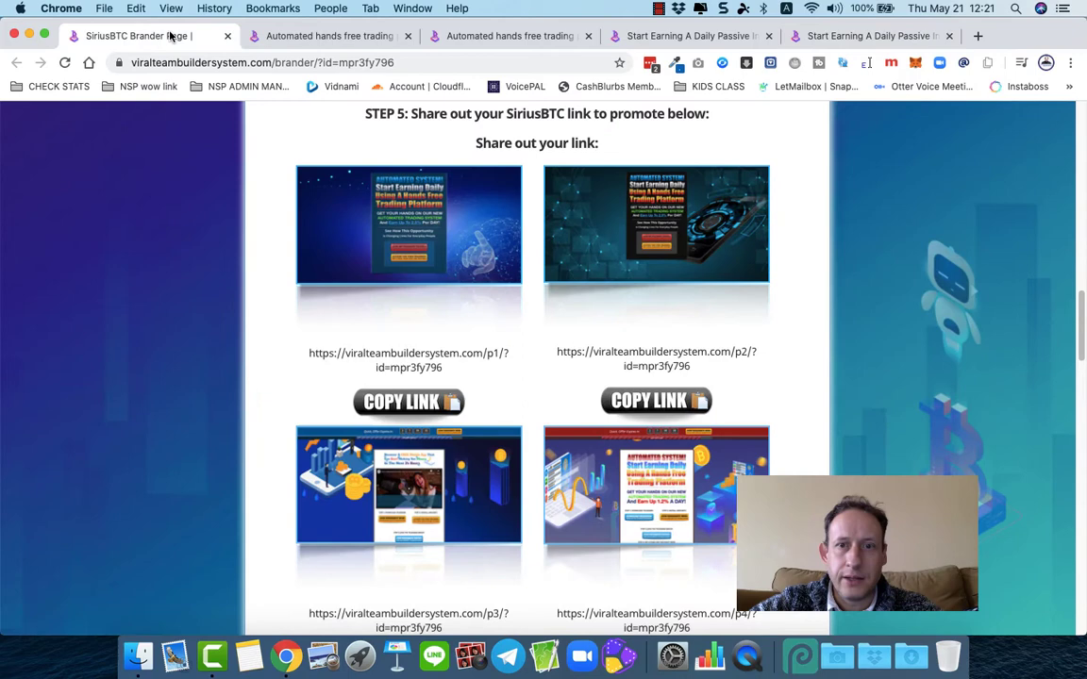
mouse_move(134, 251)
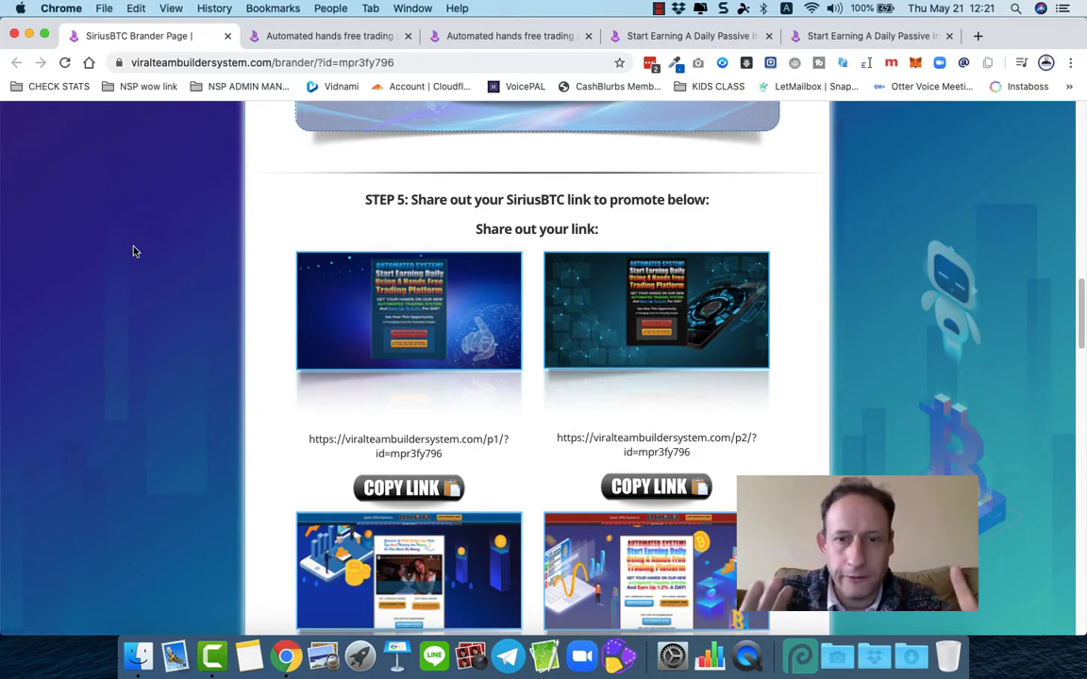
scroll("down", 3)
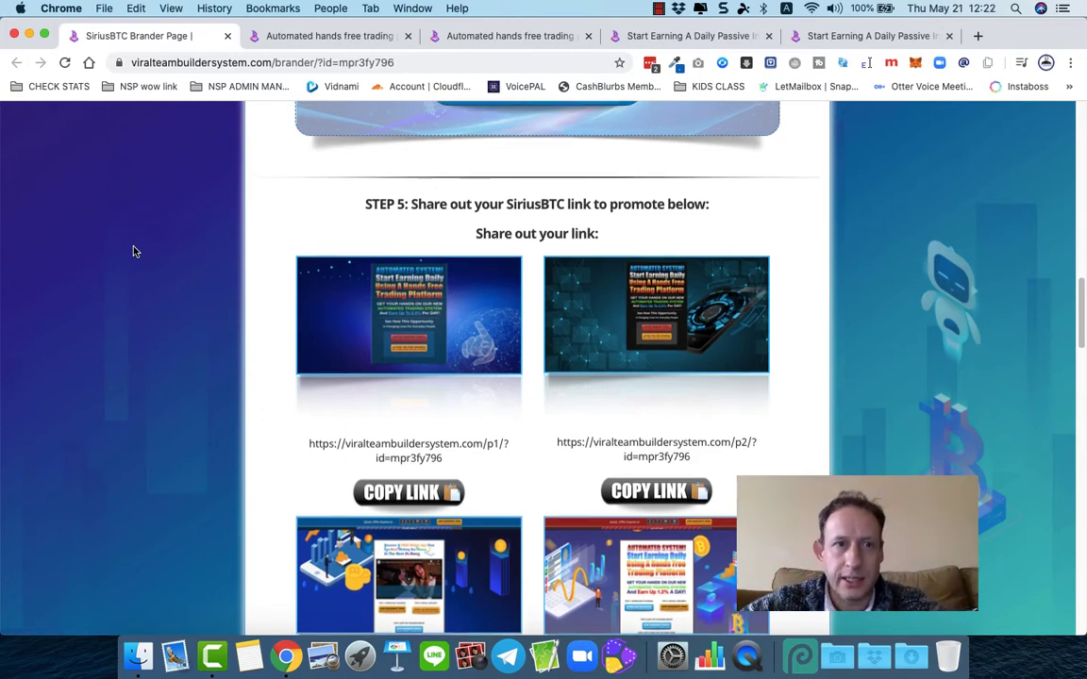
scroll("up", 3)
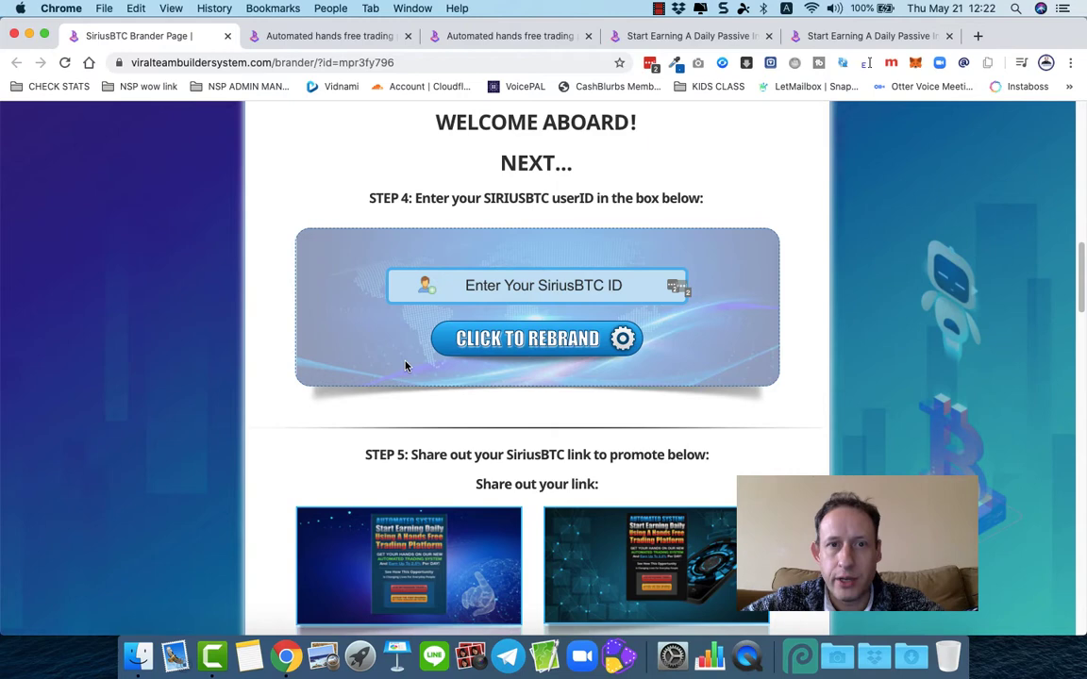
scroll("down", 3)
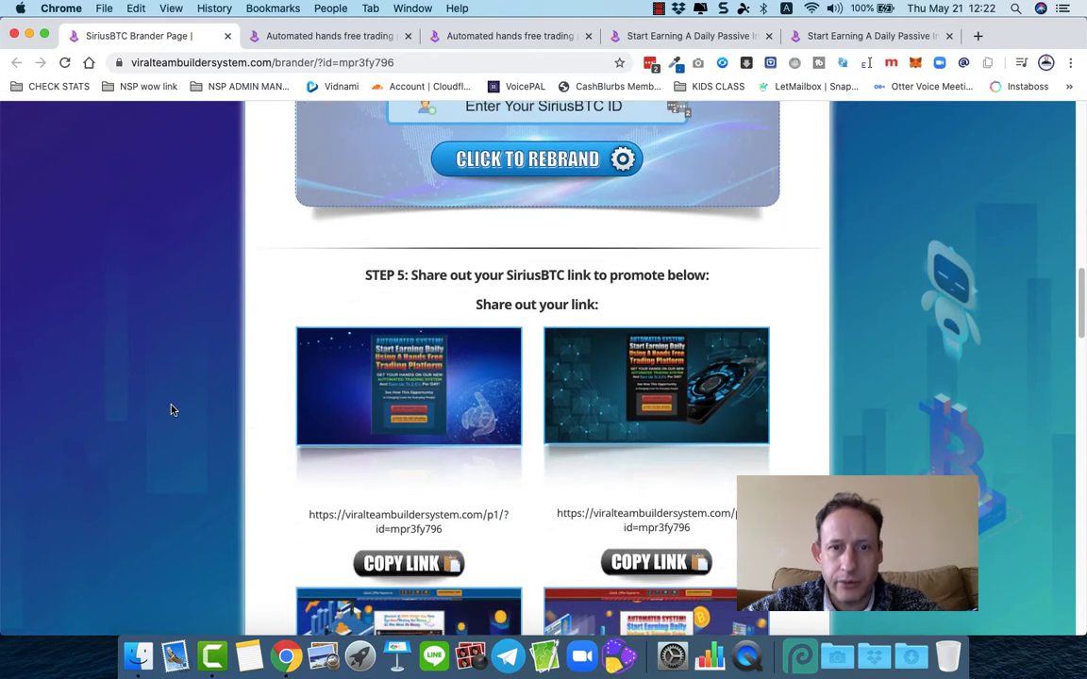
scroll("down", 3)
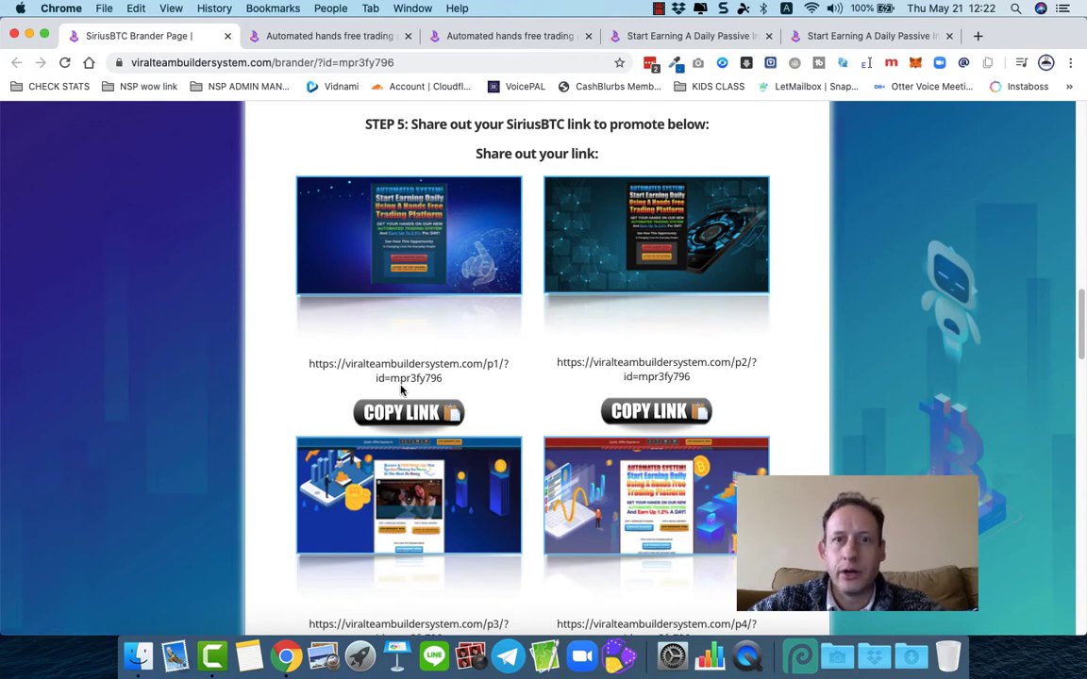
scroll("down", 3)
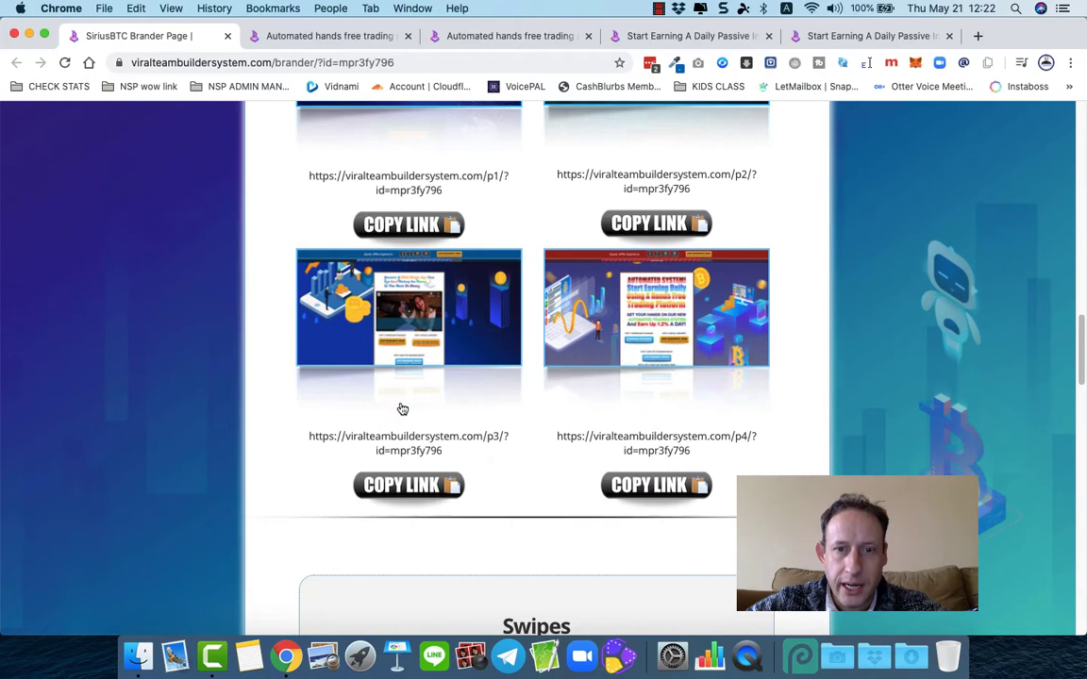
scroll("down", 3)
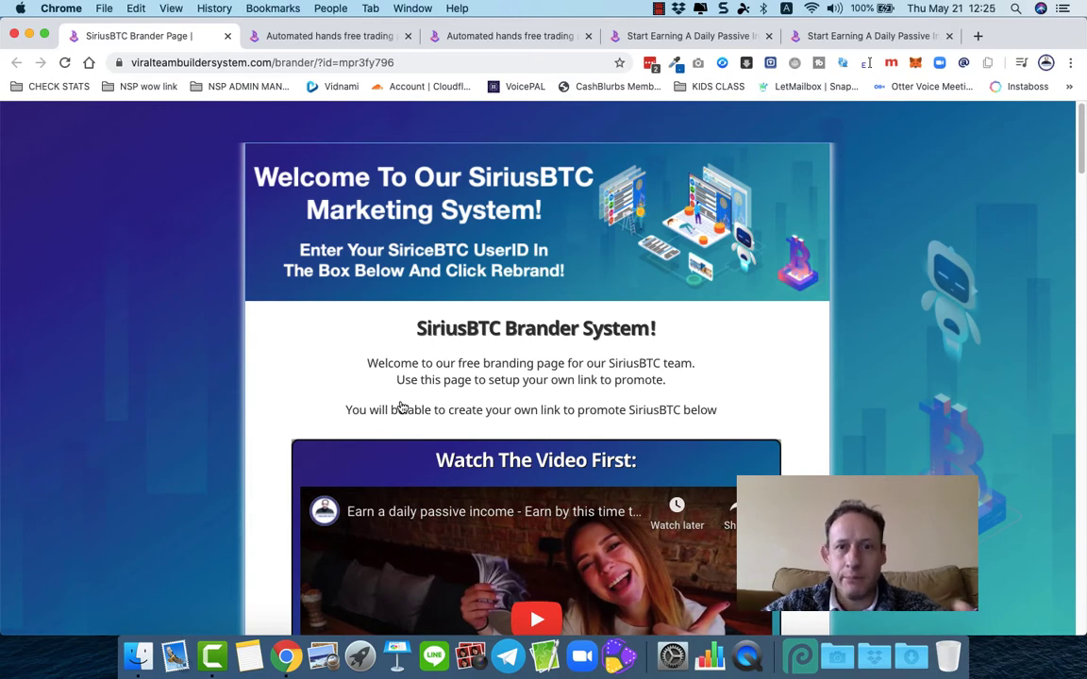
scroll("down", 3)
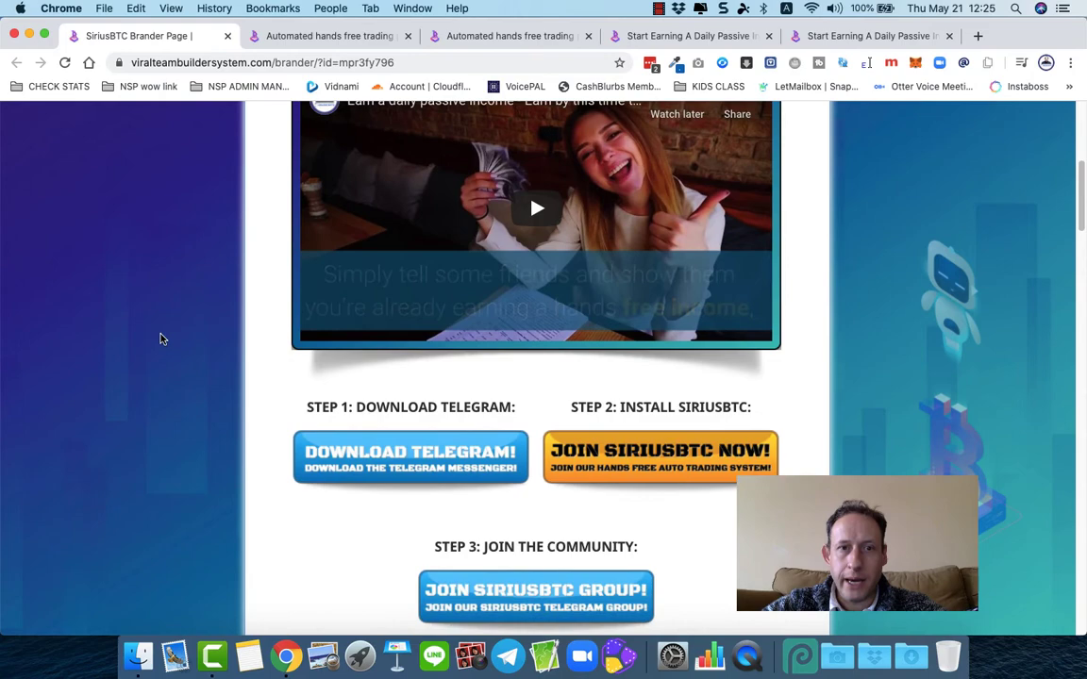
scroll("down", 3)
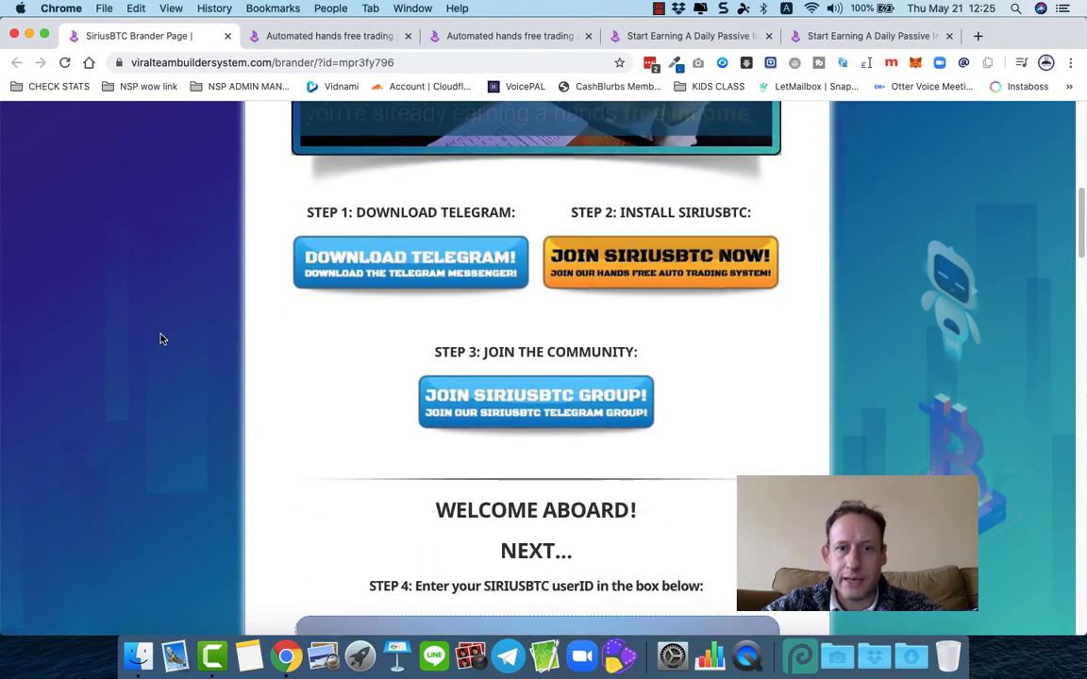
scroll("down", 3)
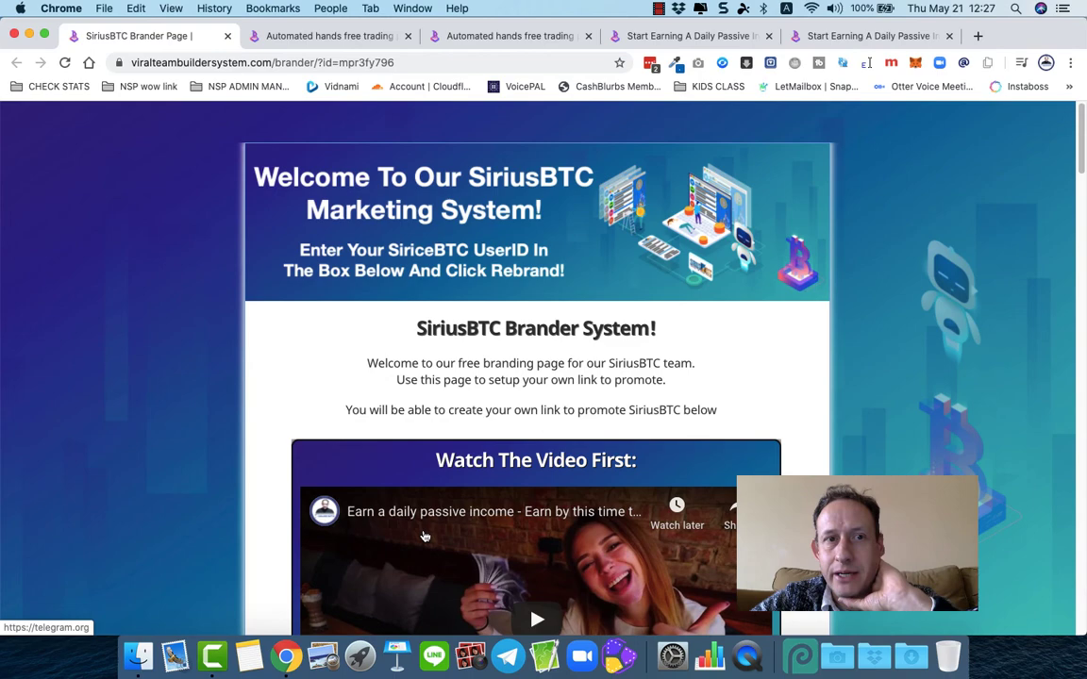
scroll("down", 3)
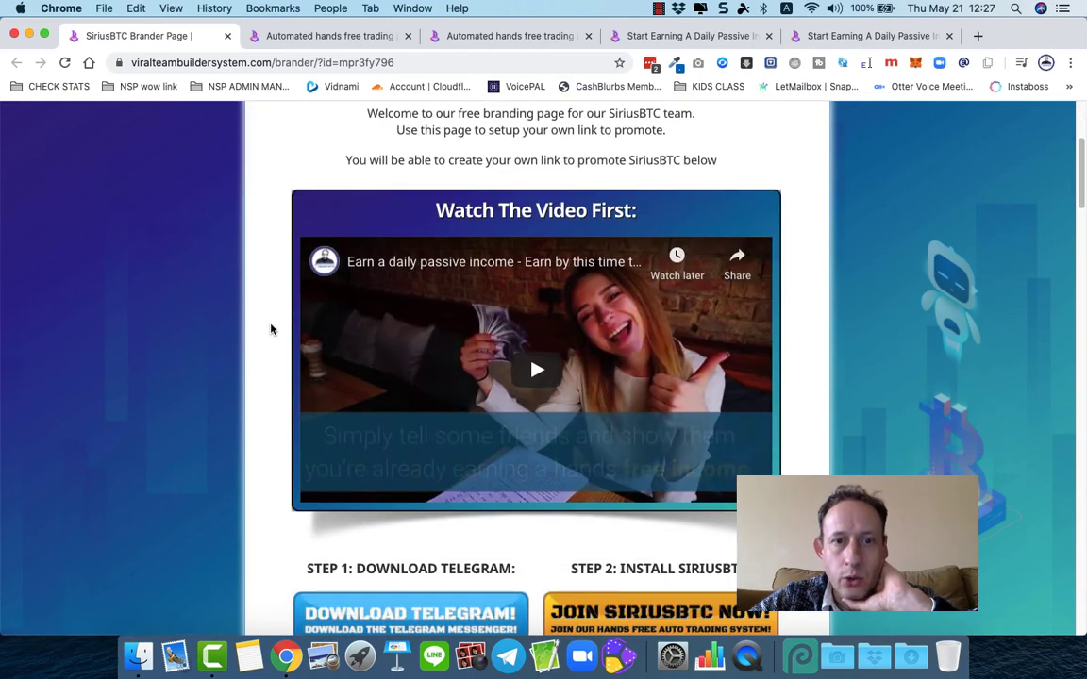
scroll("down", 3)
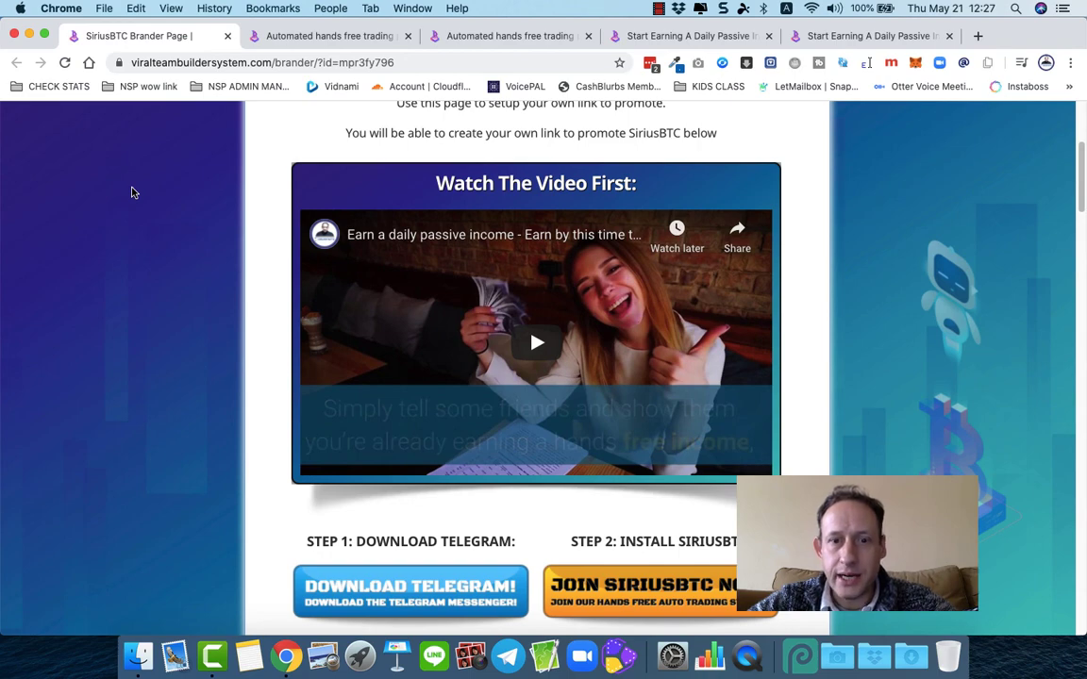
scroll("down", 3)
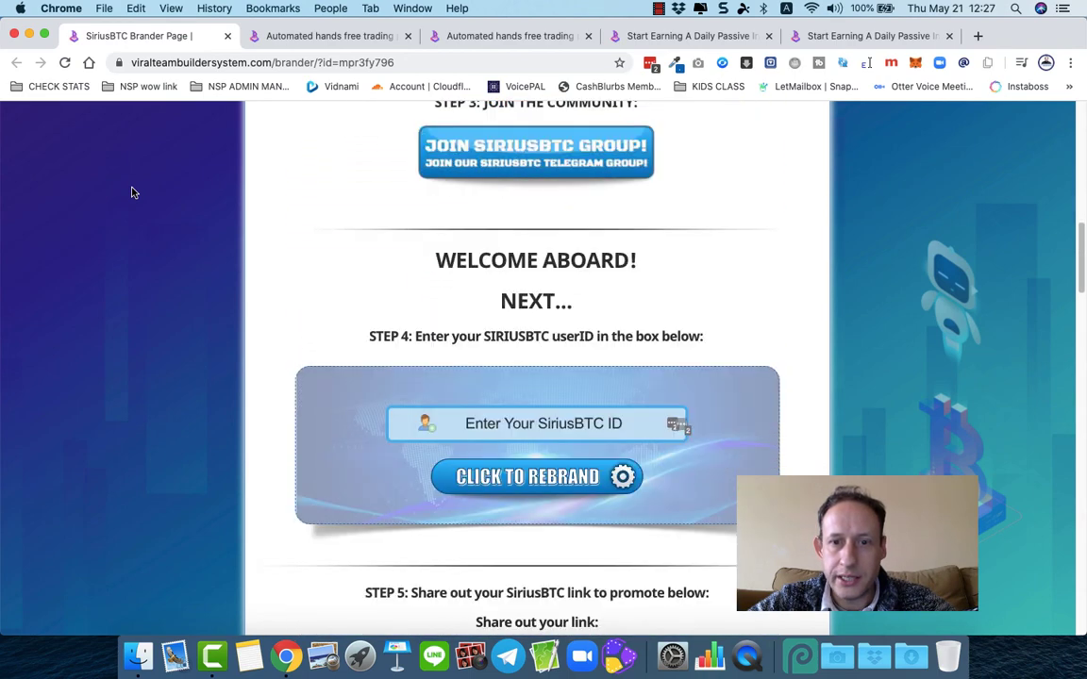
scroll("down", 3)
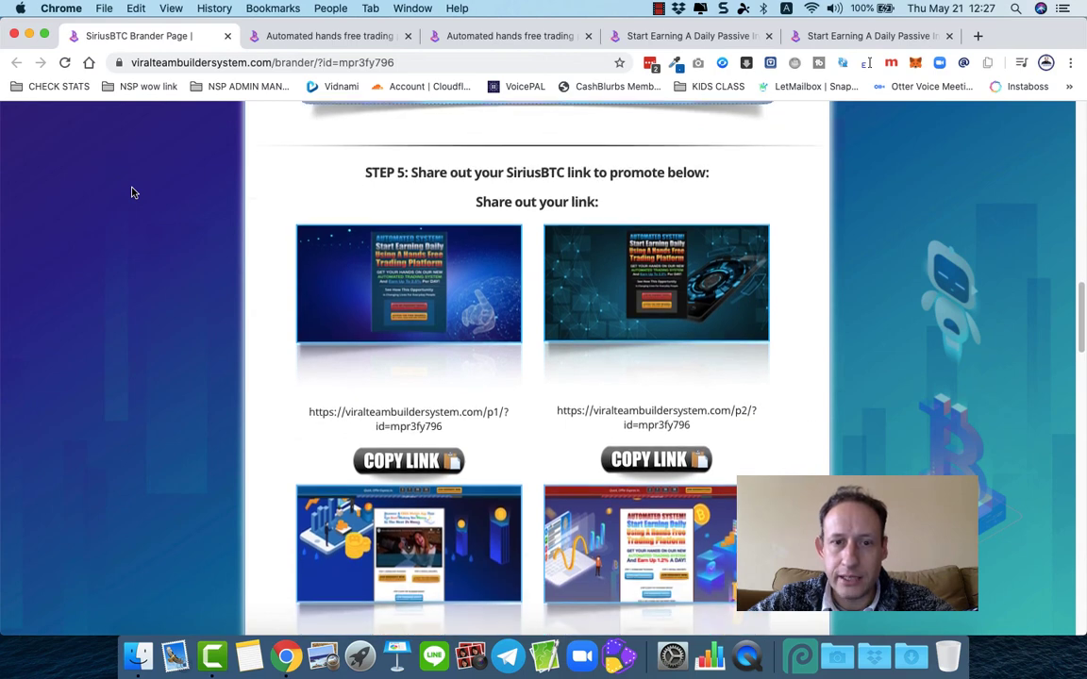
scroll("down", 3)
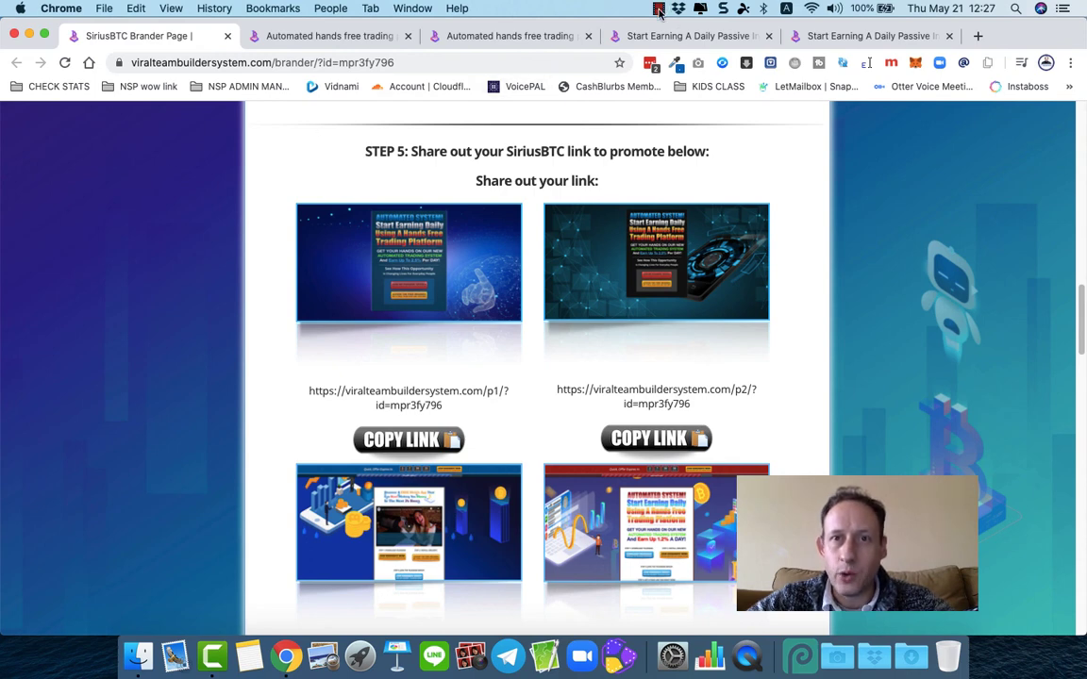
left_click(657, 9)
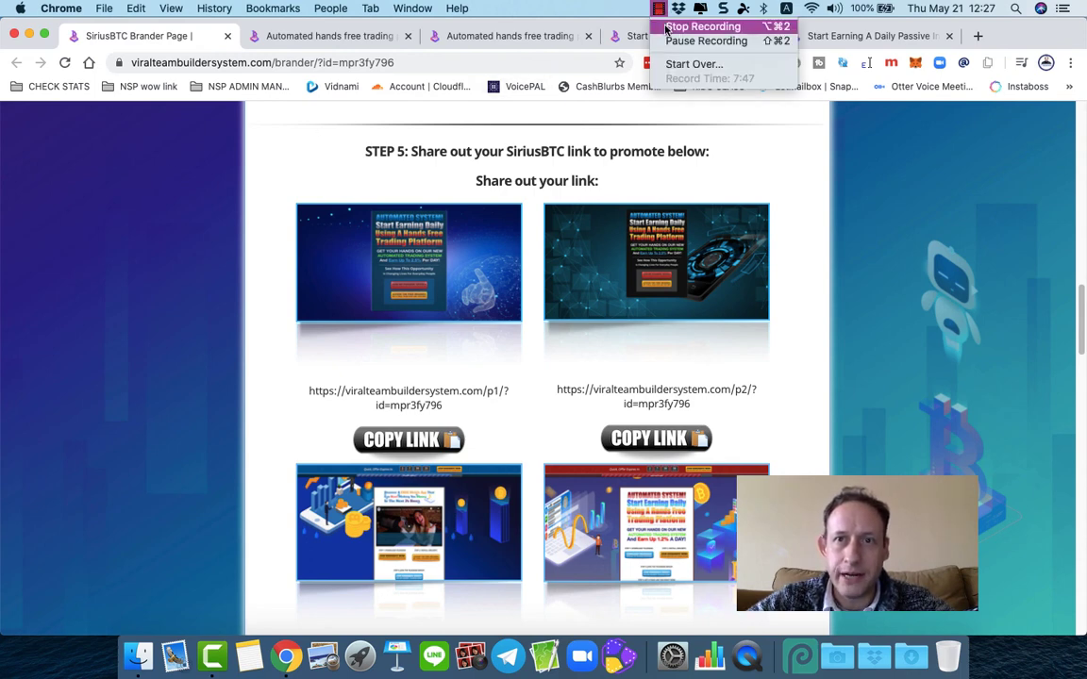